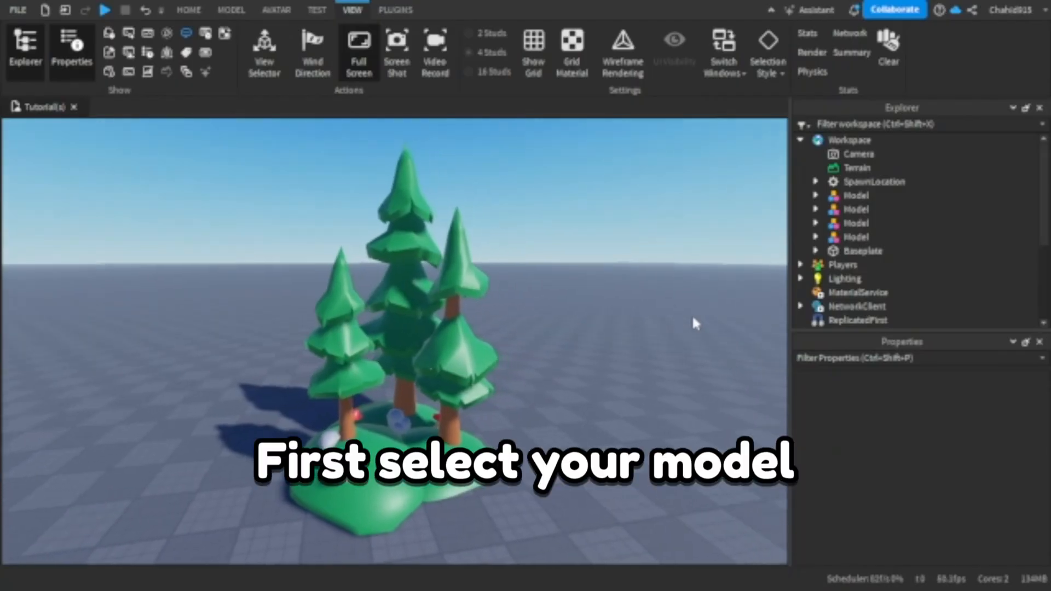
Select the tree model in the viewport and bring up its right-click context menu.
left_click(402, 416)
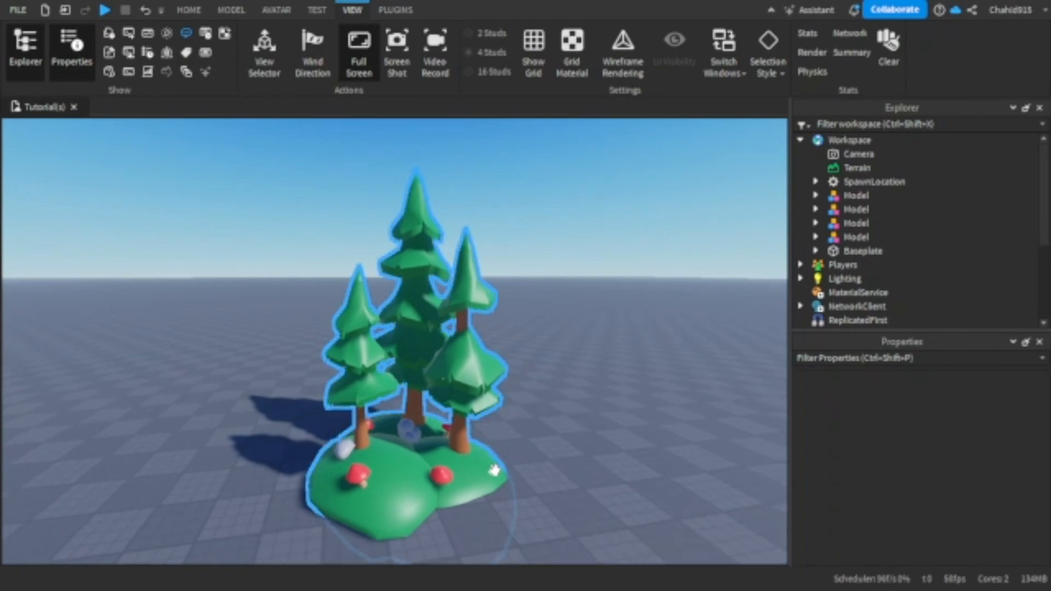
left_click(854, 236)
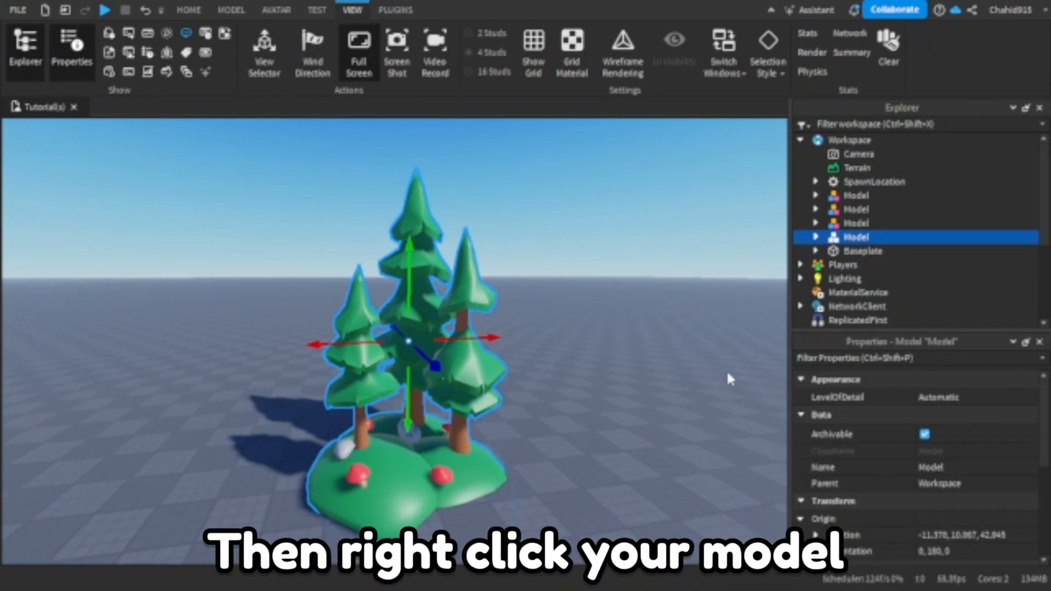
right_click(854, 237)
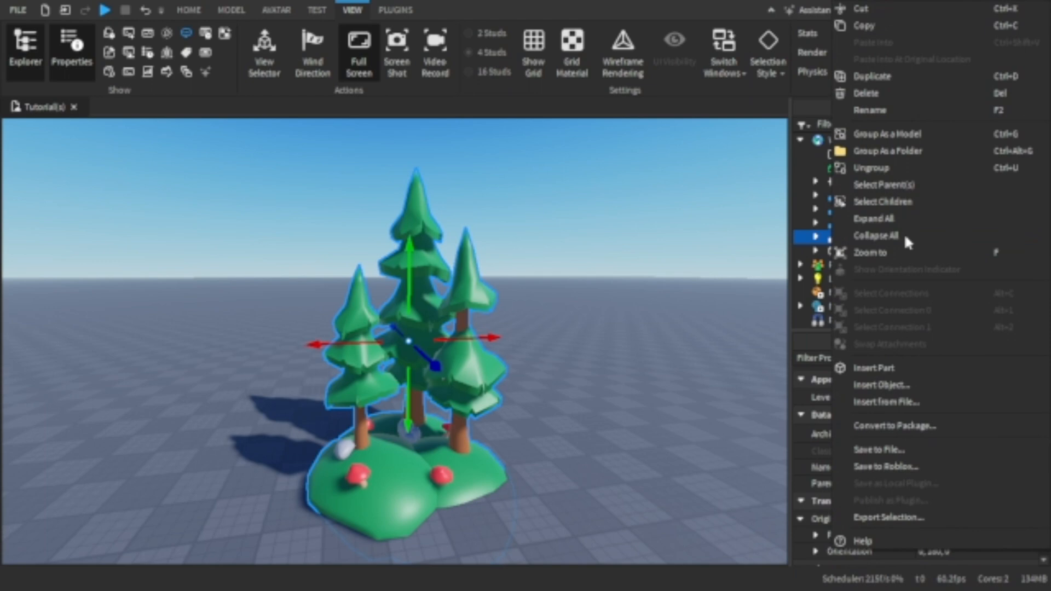
mouse_move(898, 258)
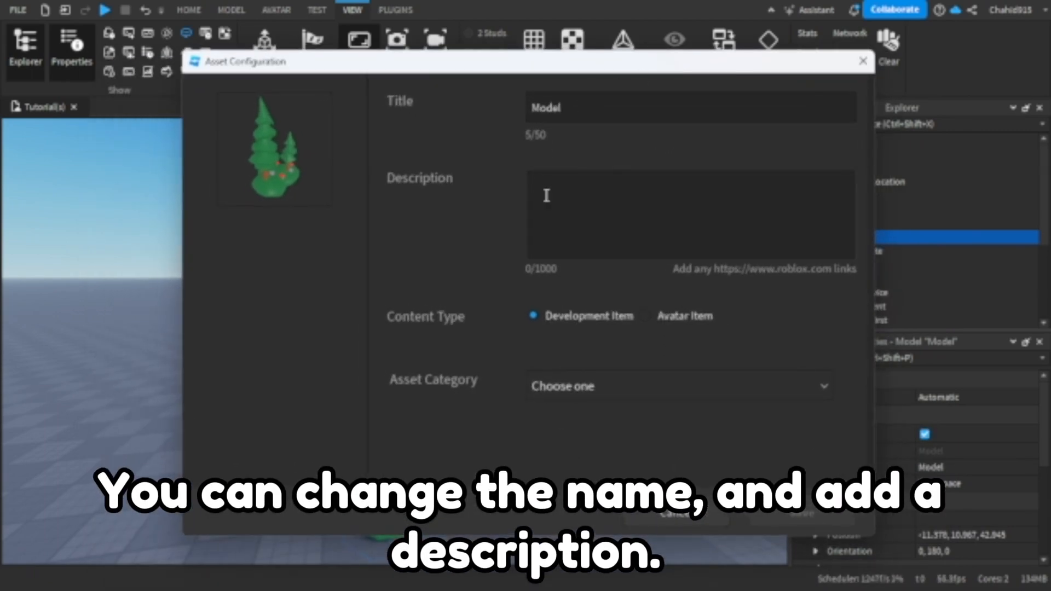
Title the asset 'OxFords Tree Asset Pack' with description 'Description.' and expand Asset Category.
type("OxFord Tree Asset Pa")
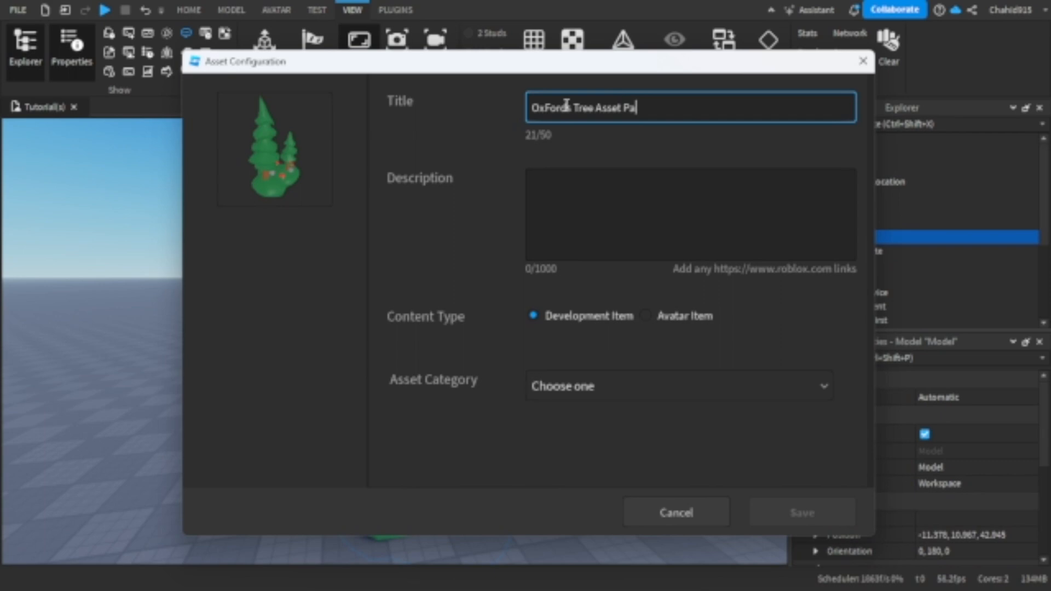
type("Description.")
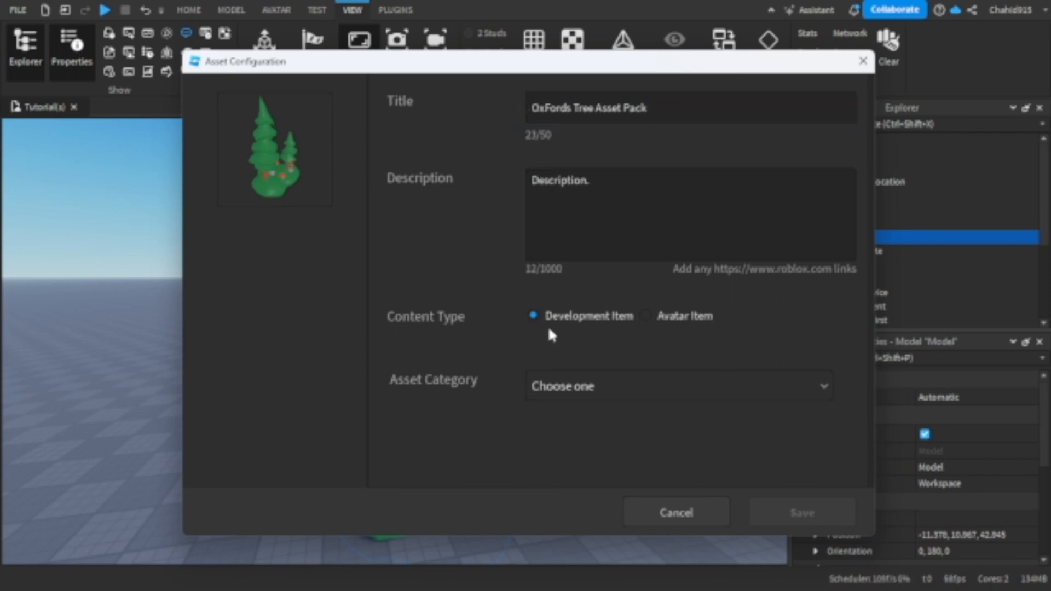
left_click(678, 385)
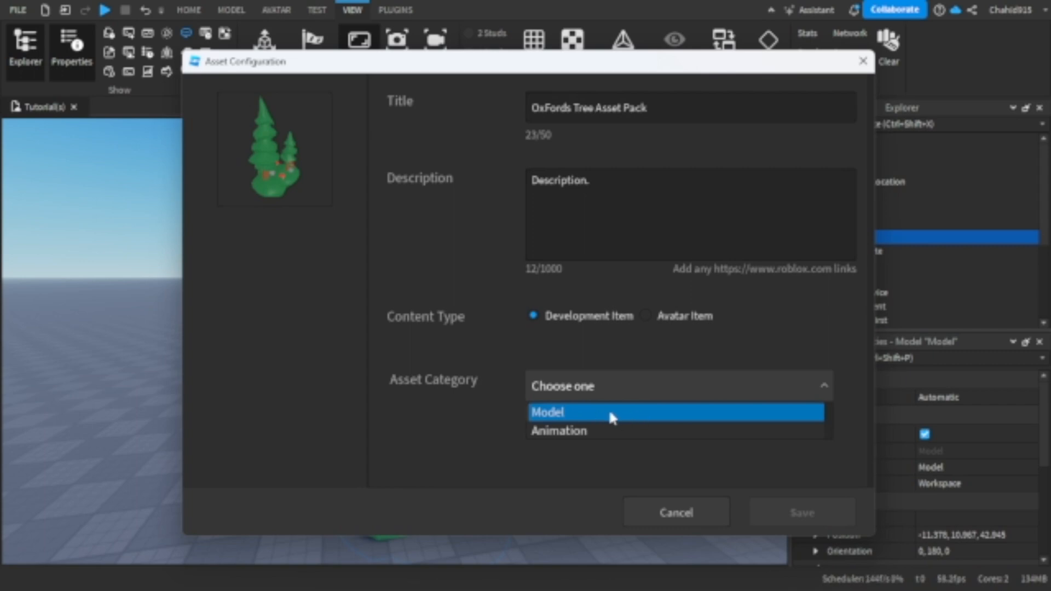
Set the asset category to Model and the genre to Tutorial.
left_click(546, 412)
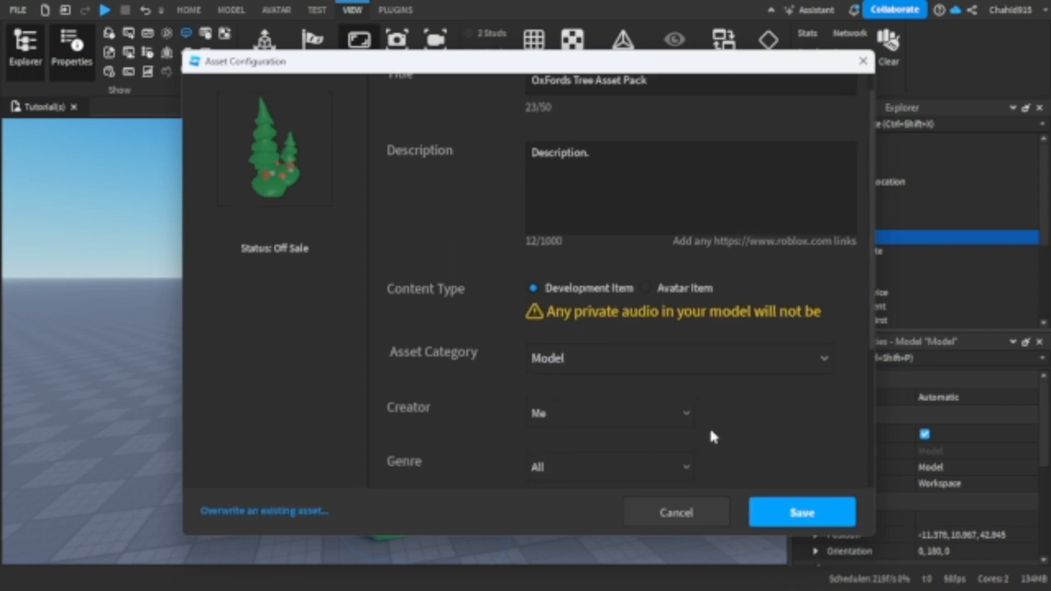
scroll("down", 3)
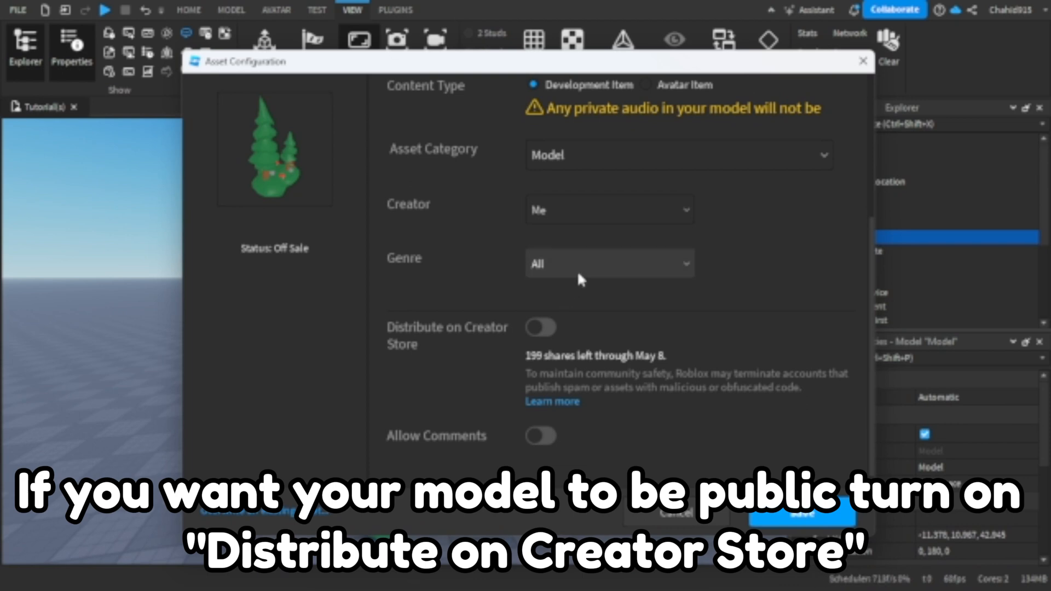
left_click(609, 262)
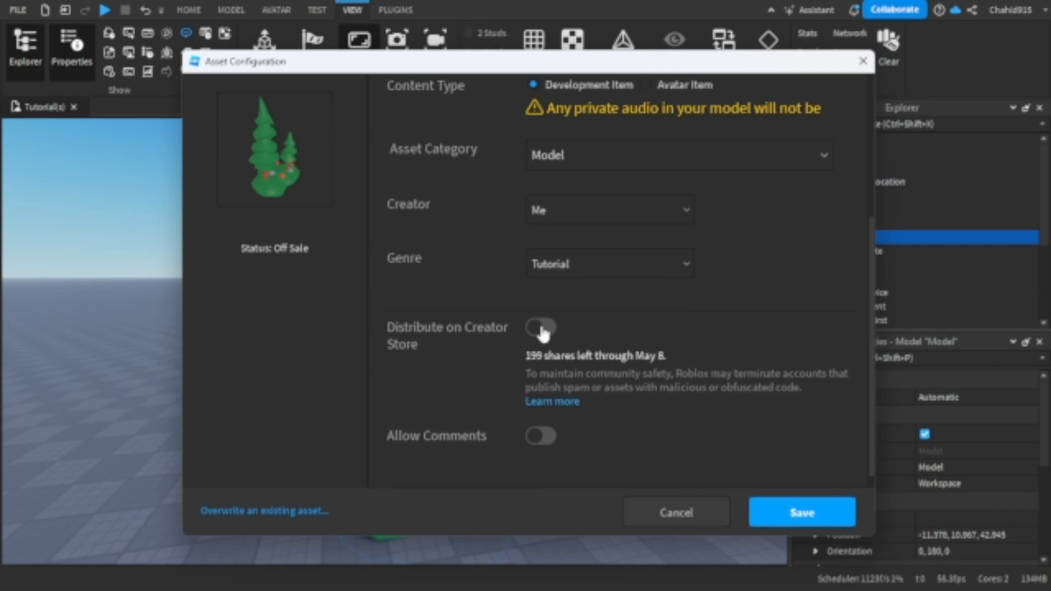
Enable Creator Store distribution and comments, then save the asset to Roblox.
left_click(540, 328)
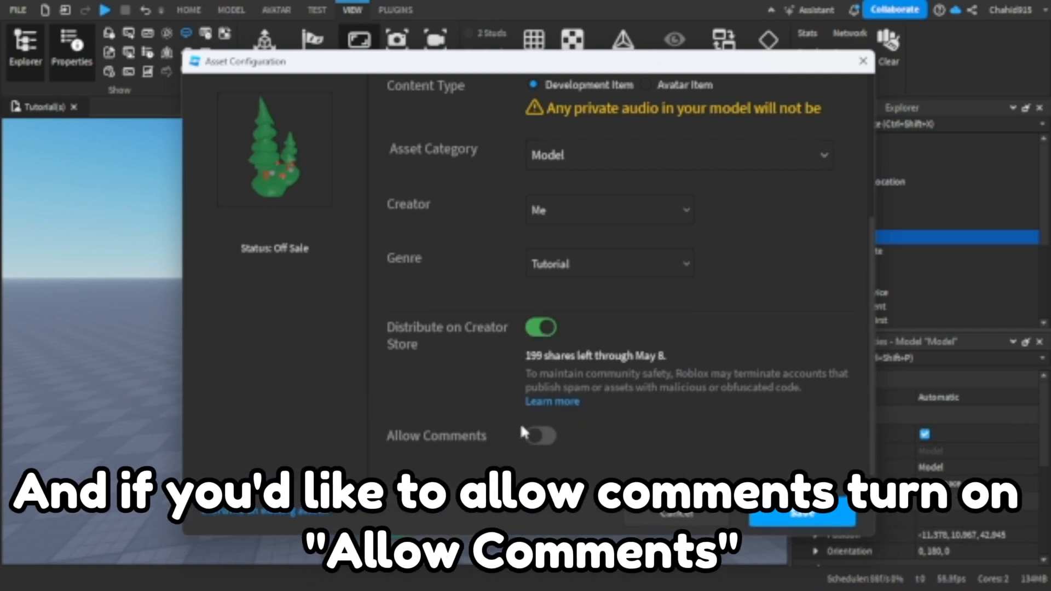
left_click(539, 436)
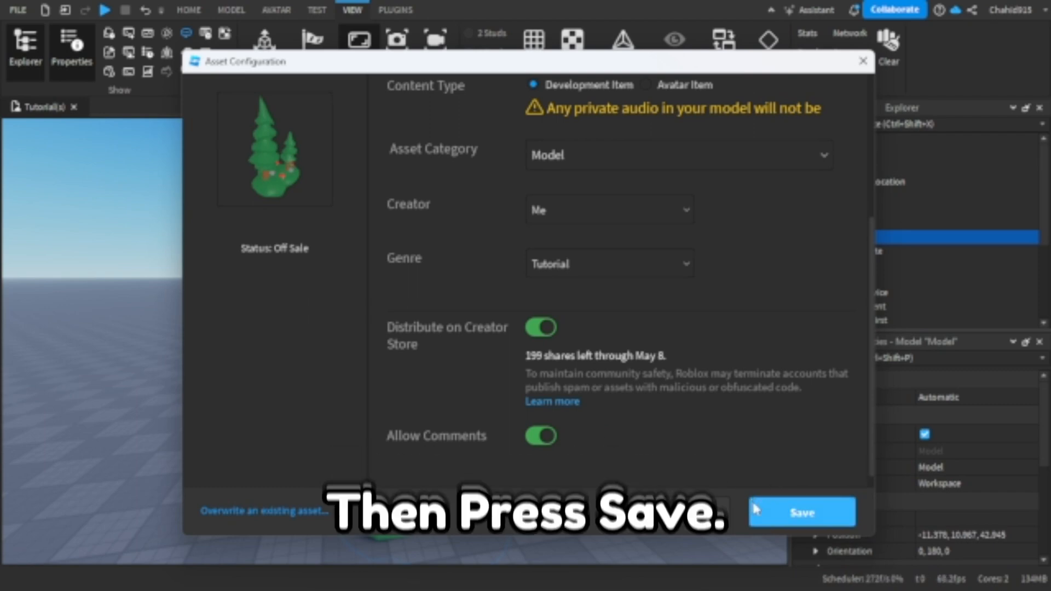
left_click(800, 511)
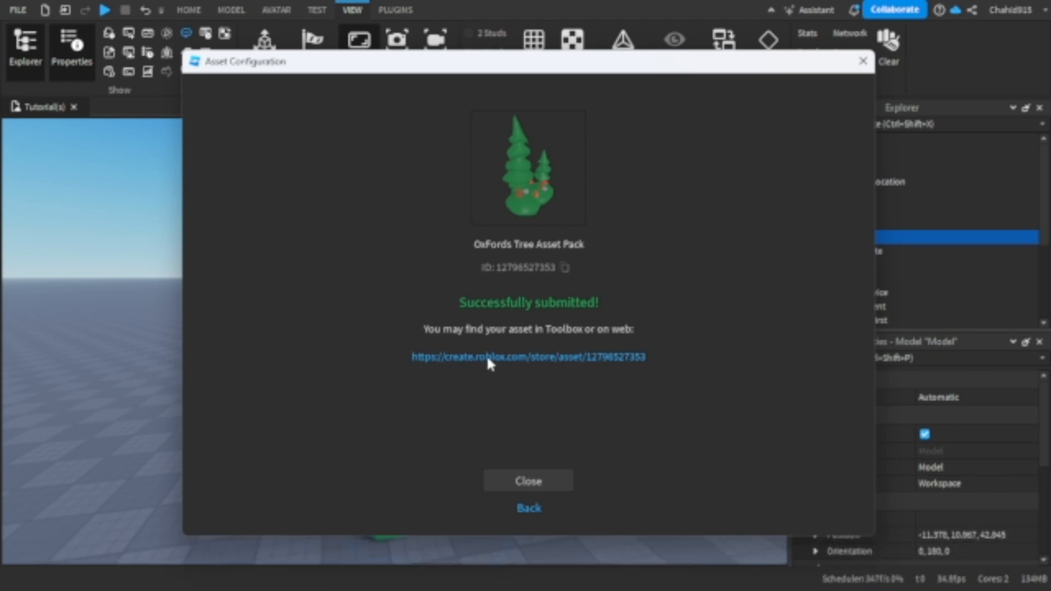
Follow the create.roblox.com link to the tree asset's store page.
left_click(528, 356)
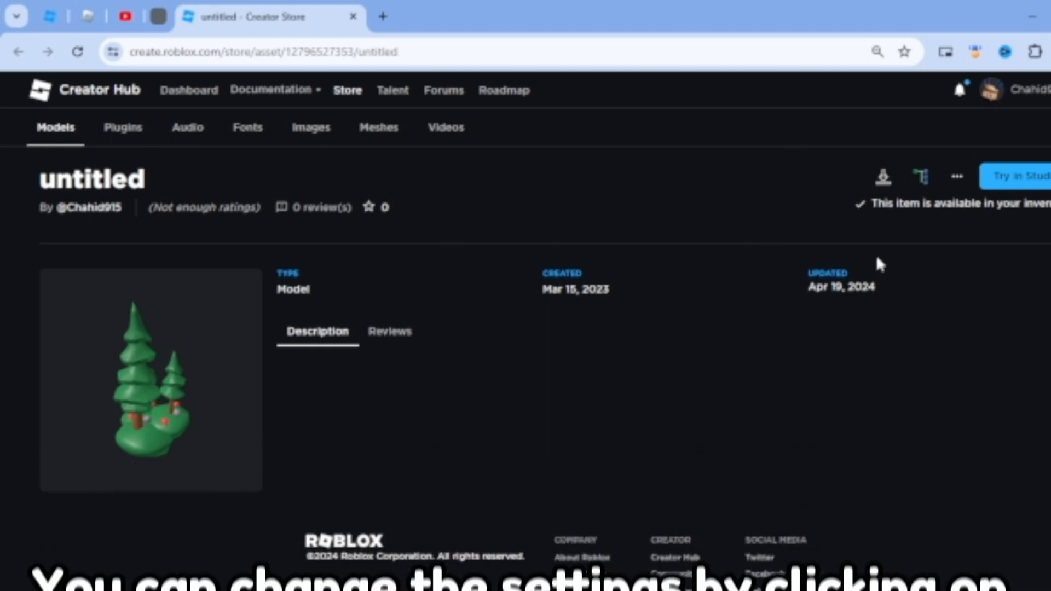
Choose Configure Asset from the asset page's ••• menu and view its Configure section.
left_click(956, 176)
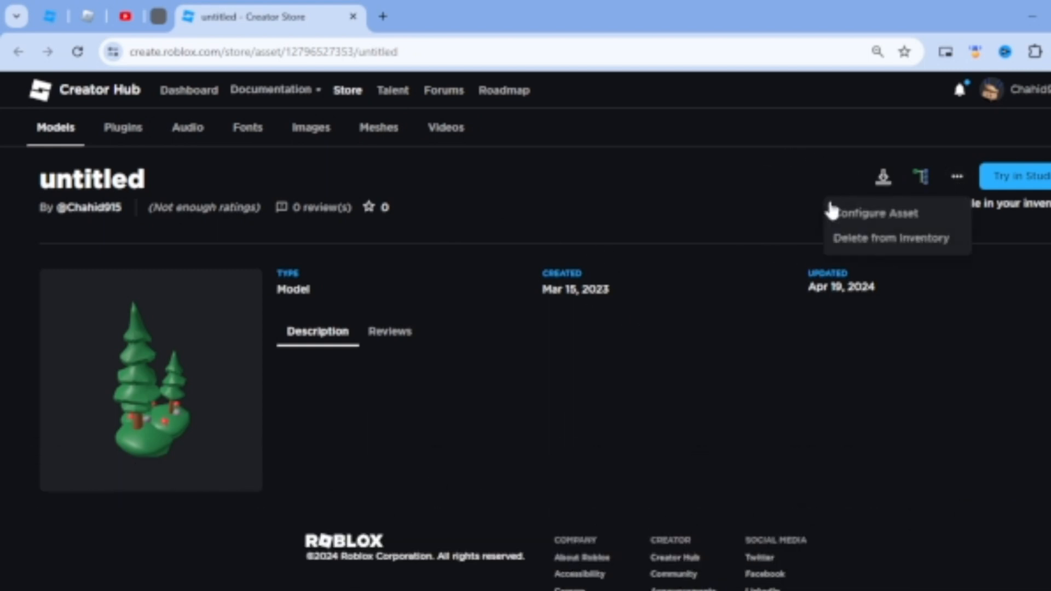
left_click(876, 213)
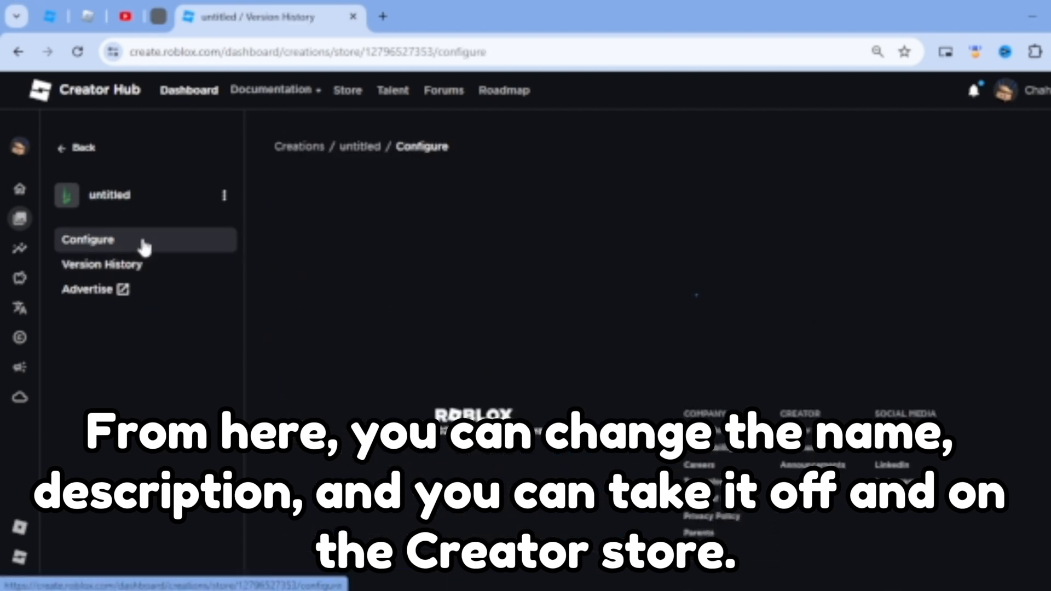
left_click(87, 239)
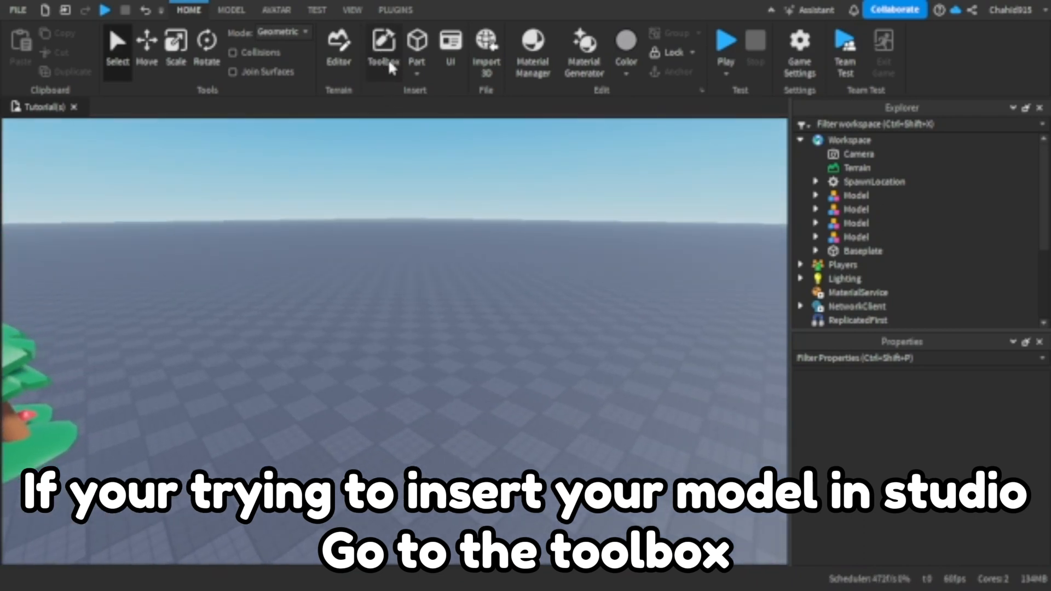
Search 'Tree' in the Toolbox Inventory to find the OxFords Tree Asset Pack.
left_click(382, 50)
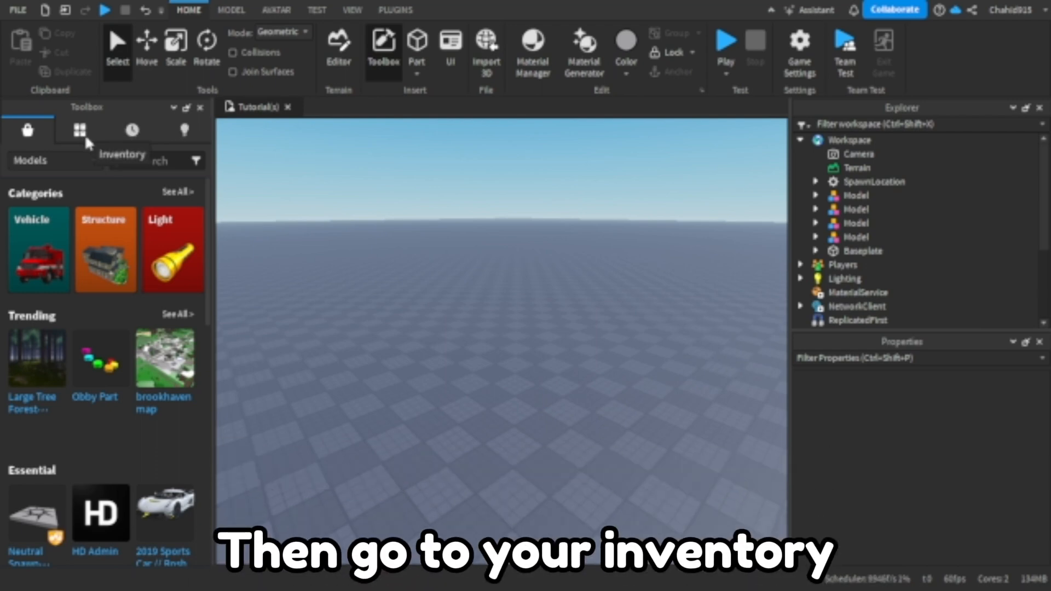
left_click(79, 131)
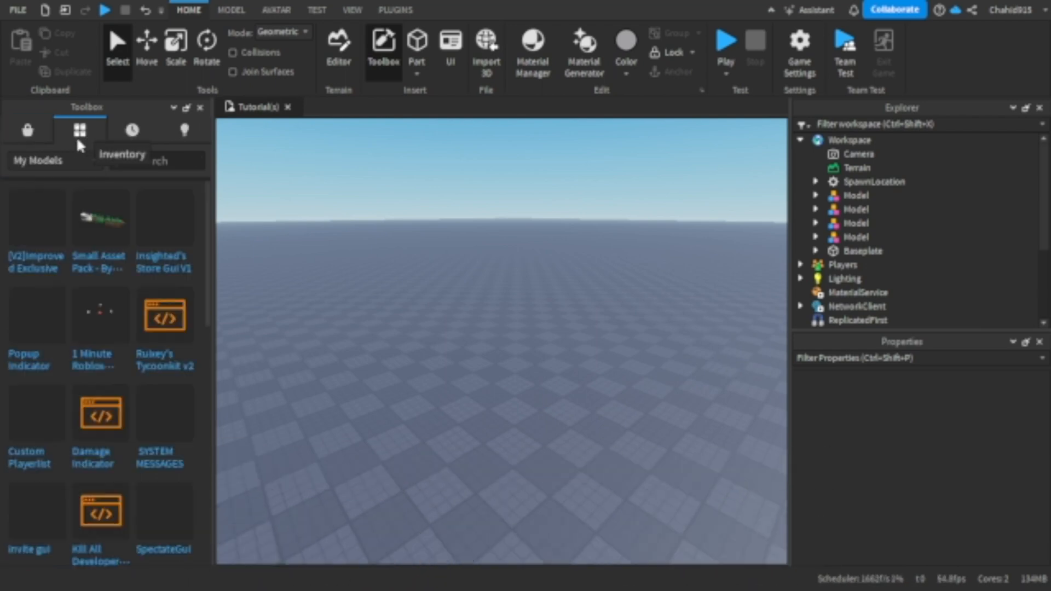
left_click(157, 160)
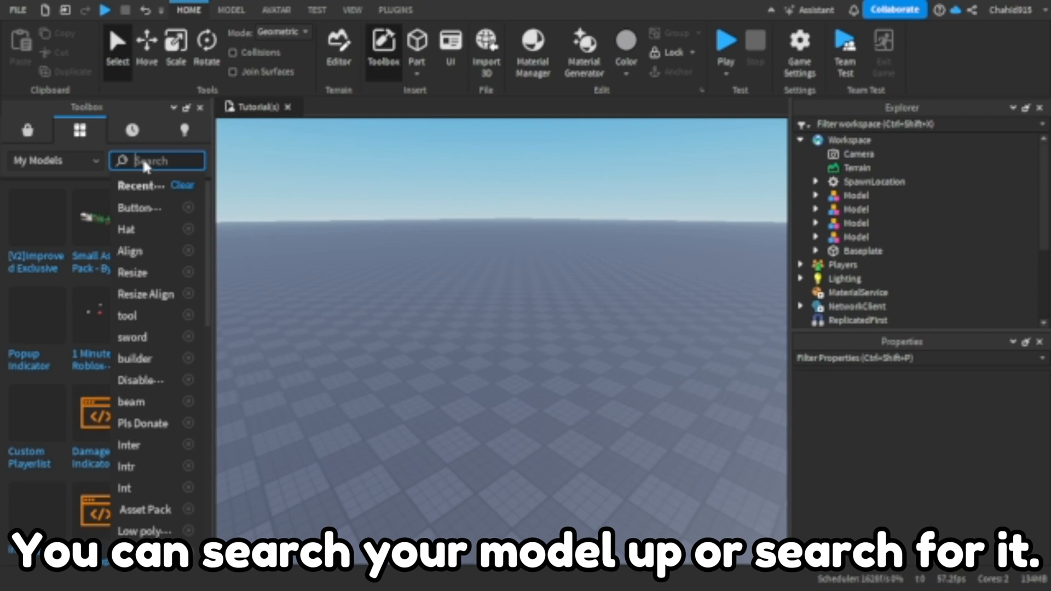
type("Tree")
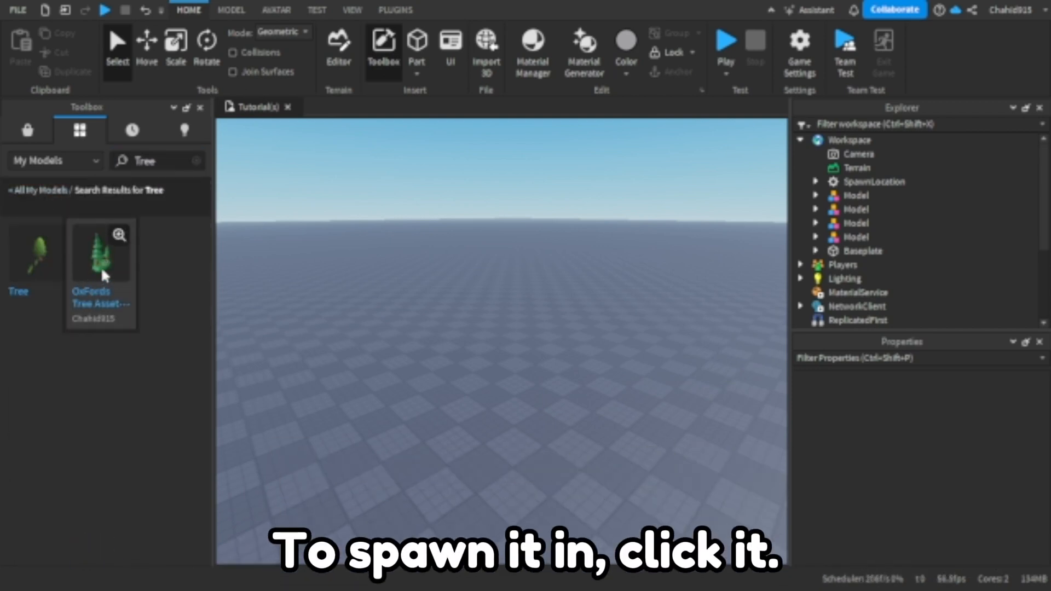
Insert the OxFords Tree Asset Pack and drag it down about 3.5 studs.
left_click(100, 251)
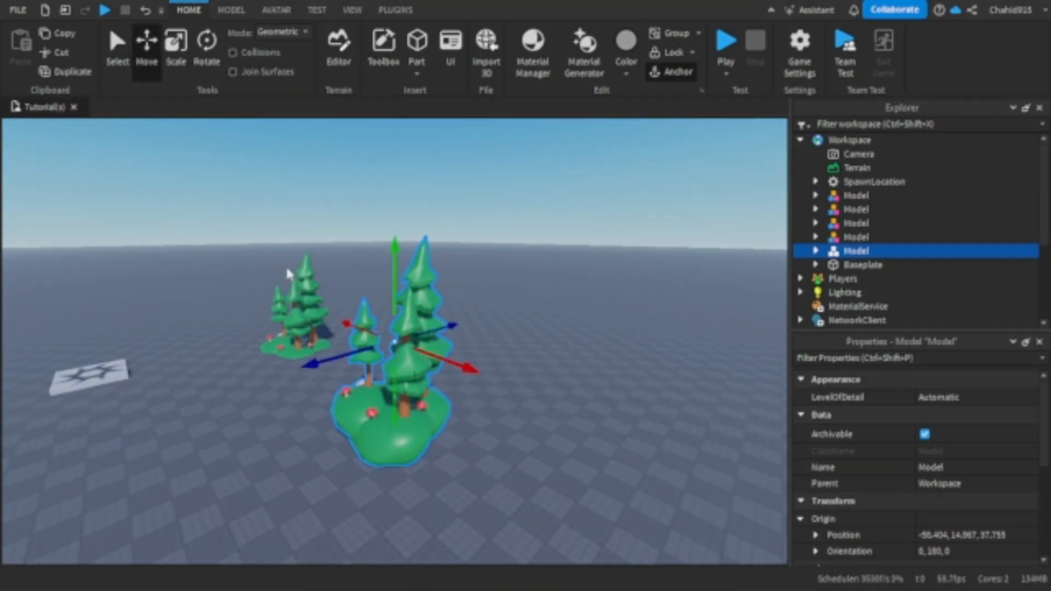
left_click_drag(395, 254, 395, 301)
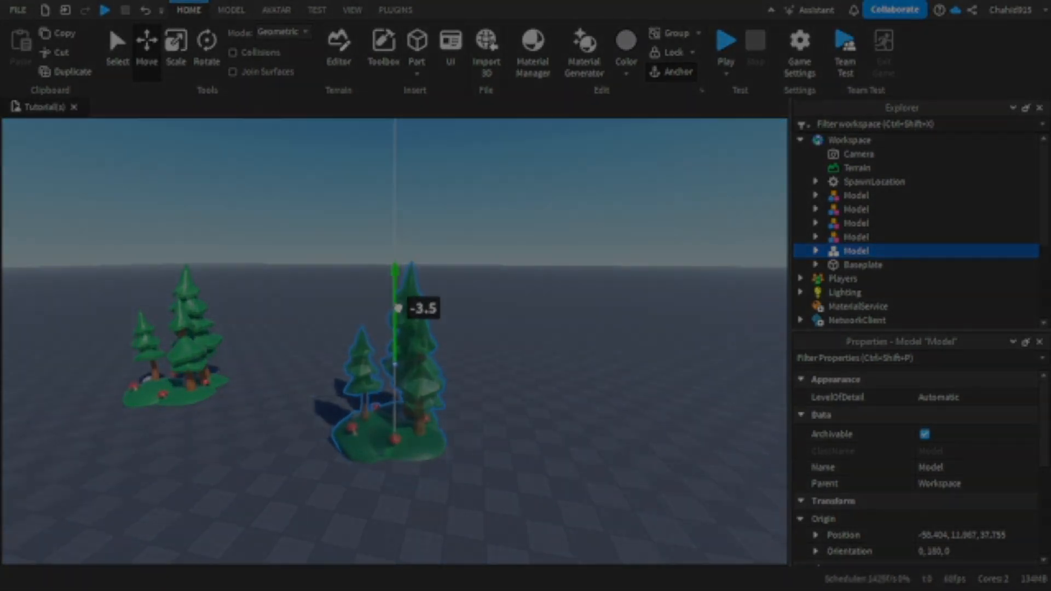